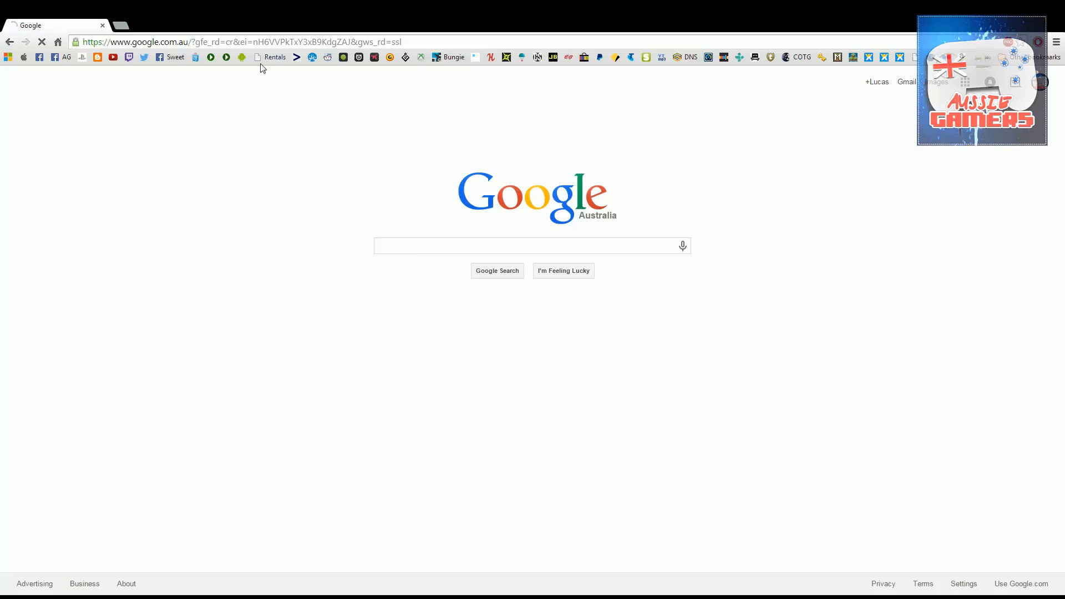
- Search Google for playstation.com using the search suggestion
{"action": "left_click", "coordinate": [533, 245]}
{"action": "type", "text": "playstat"}
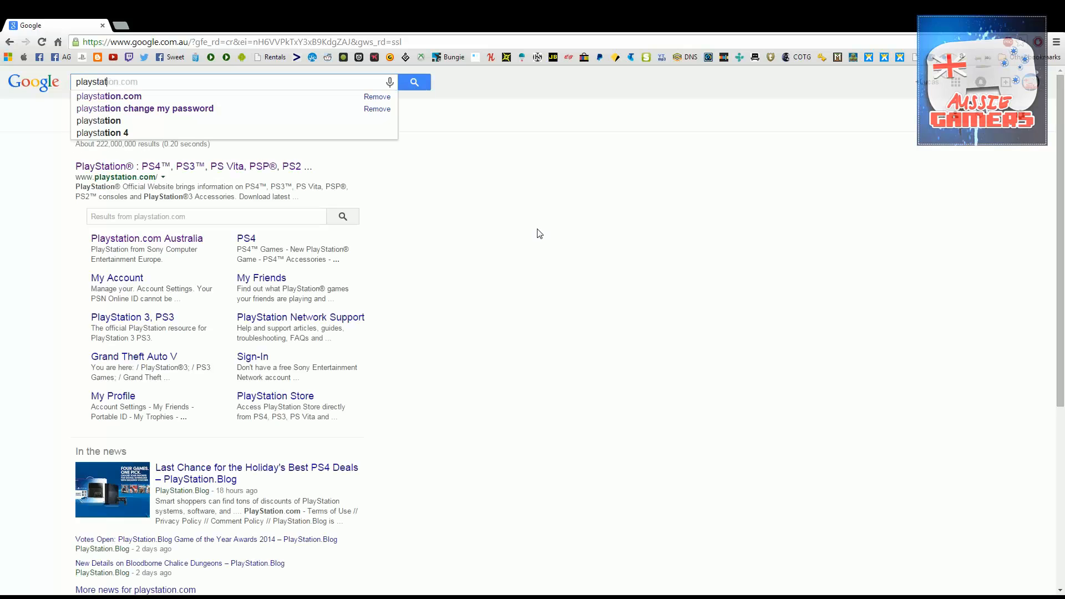
{"action": "left_click", "coordinate": [109, 96]}
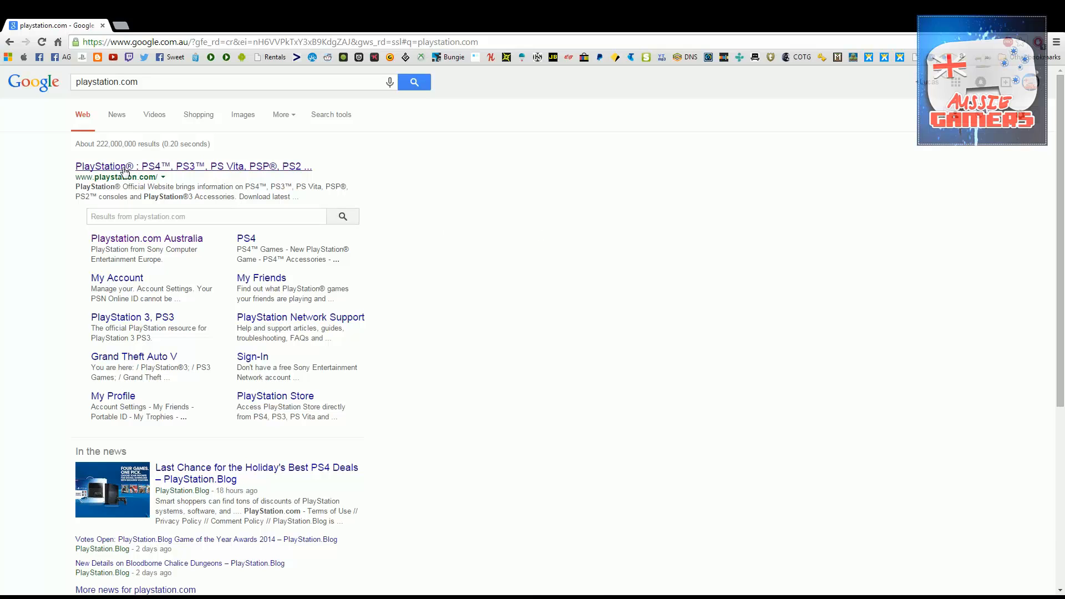
- Open the official PlayStation site, browse Get Help to PS4 System Software, then Initialise your PS4 system
{"action": "left_click", "coordinate": [193, 166]}
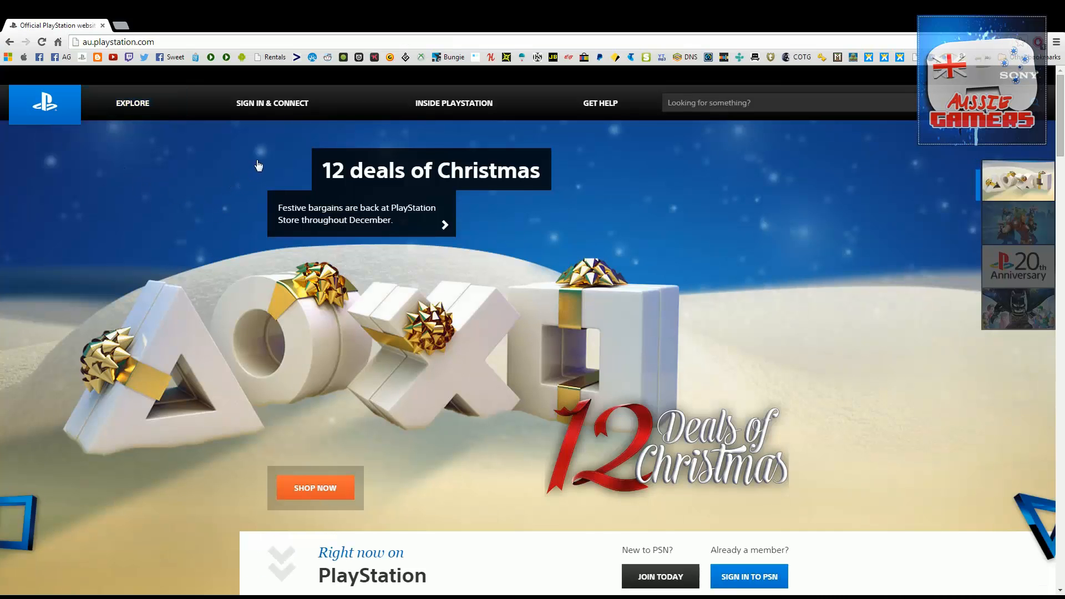
{"action": "left_click", "coordinate": [600, 103]}
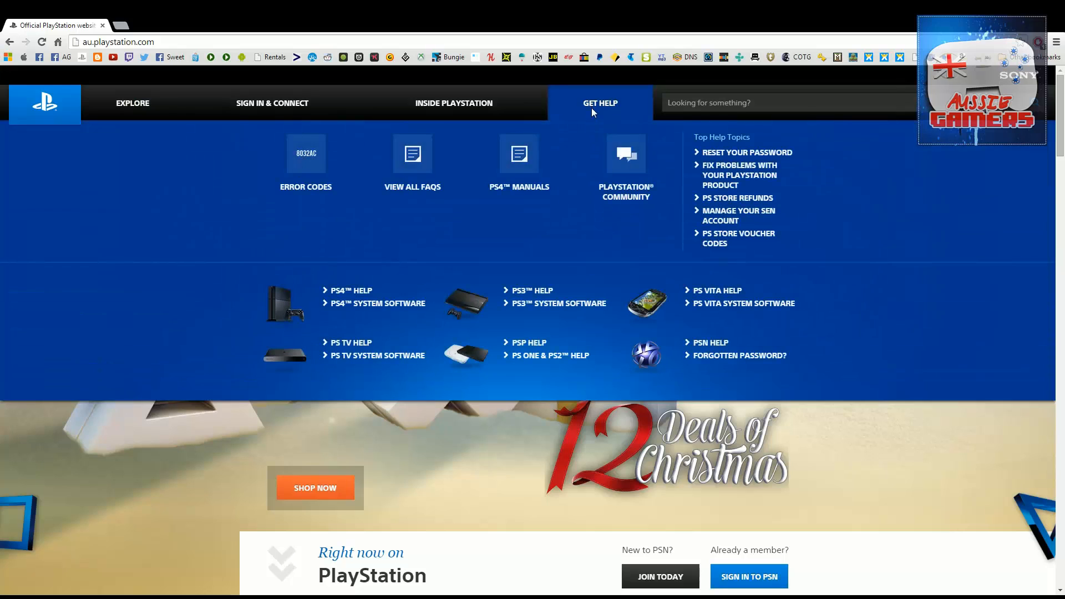
{"action": "mouse_move", "coordinate": [383, 312]}
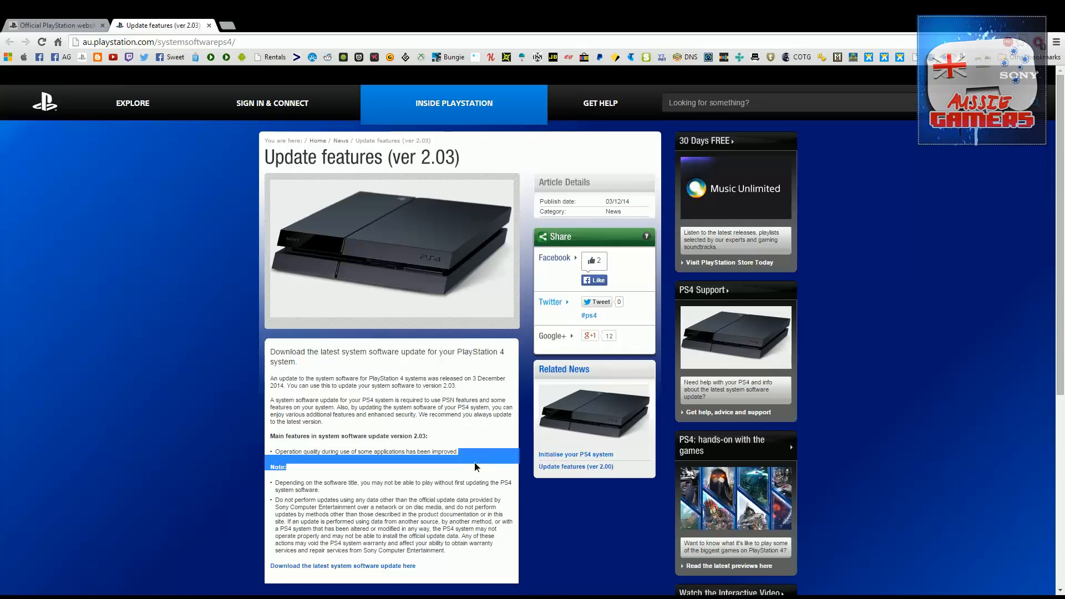
{"action": "mouse_move", "coordinate": [575, 454]}
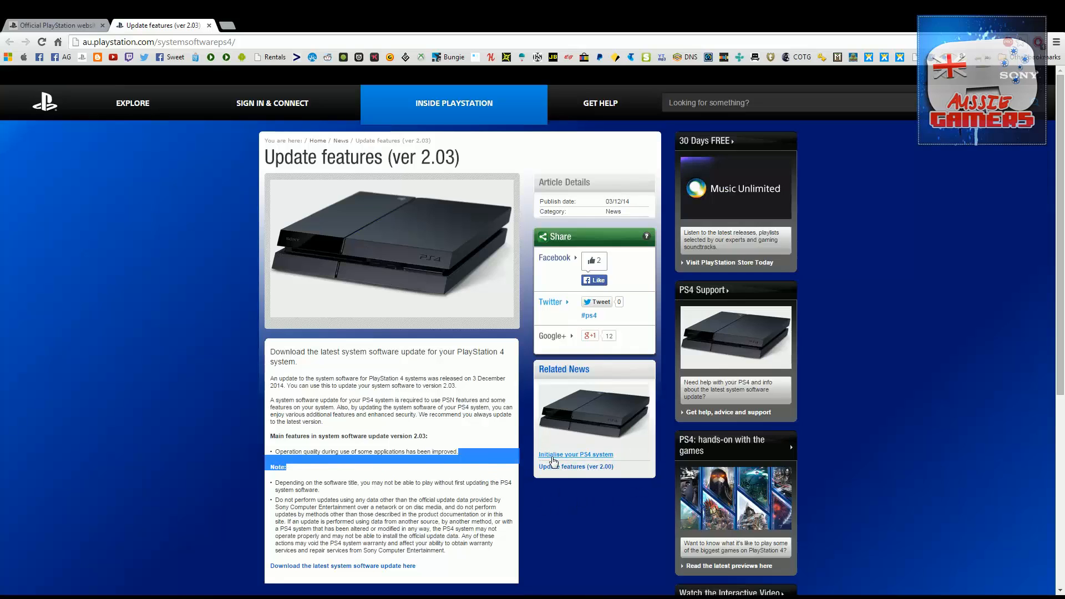
{"action": "left_click", "coordinate": [575, 454]}
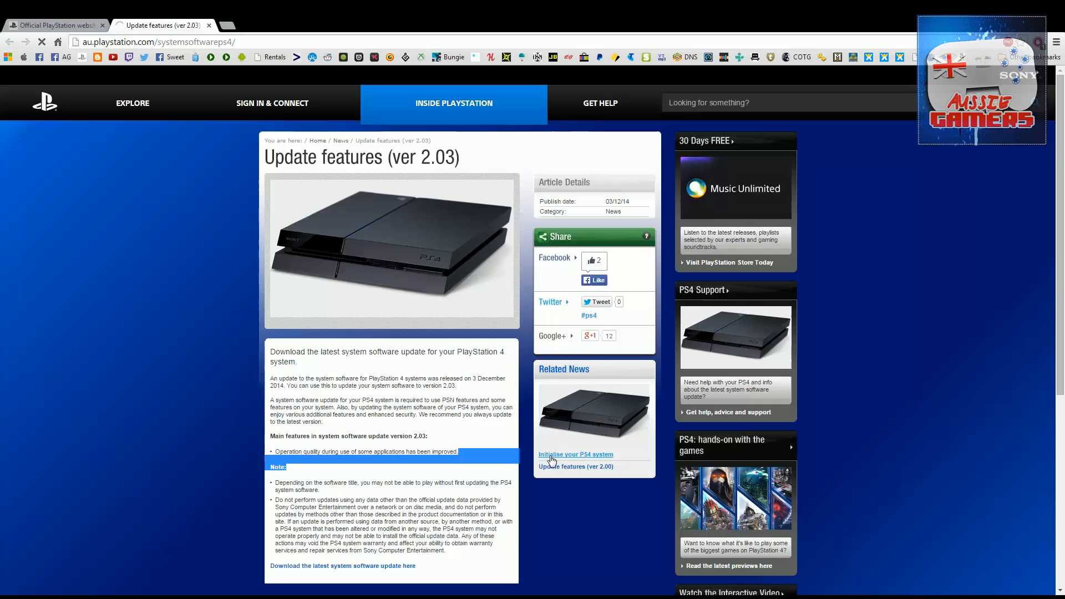
- Load the Initialise your PS4 system article and scroll to the USB folder steps
{"action": "left_click", "coordinate": [575, 454]}
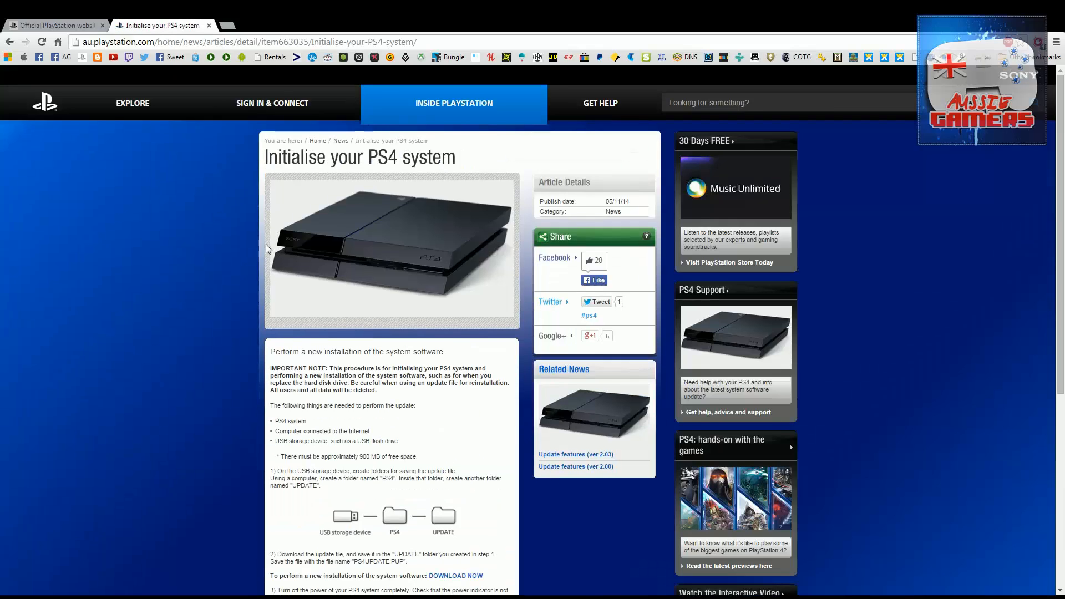
{"action": "scroll", "scroll_direction": "down", "scroll_amount": 3}
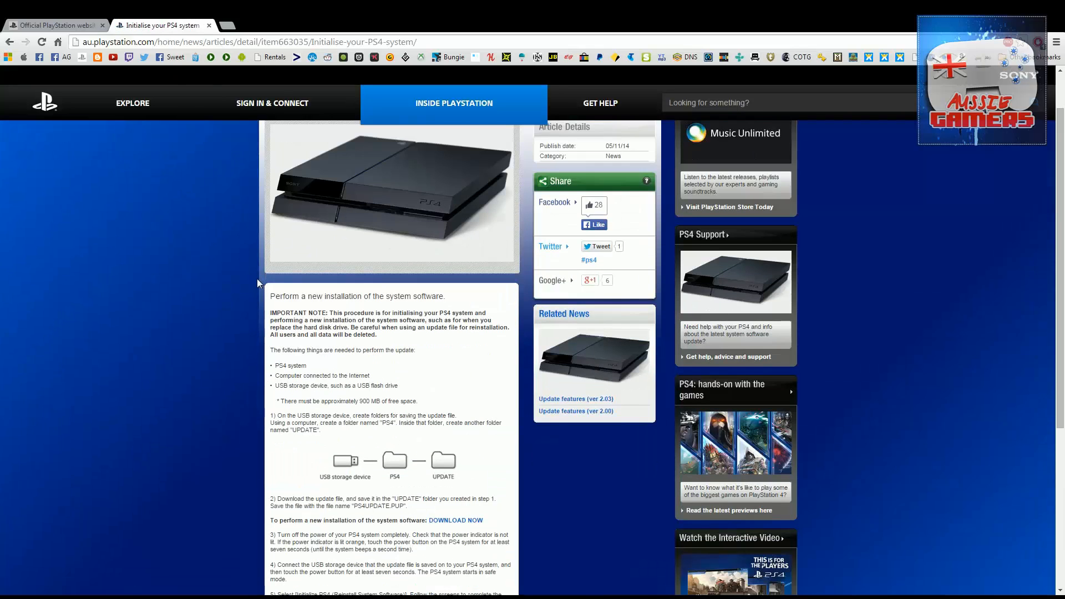
{"action": "scroll", "scroll_direction": "down", "scroll_amount": 3}
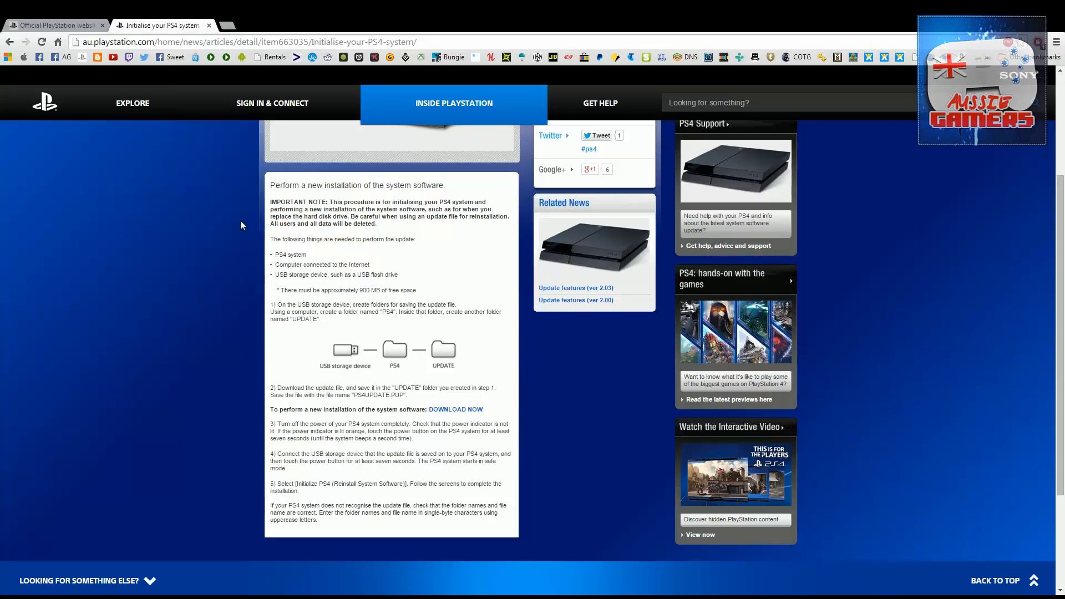
{"action": "mouse_move", "coordinate": [333, 265]}
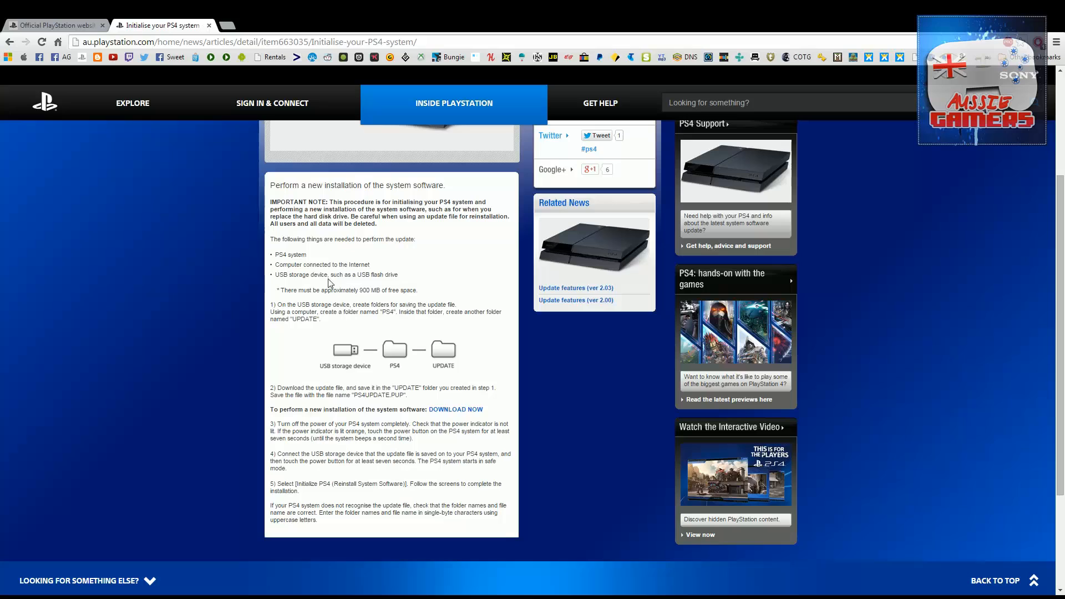
{"action": "mouse_move", "coordinate": [349, 301]}
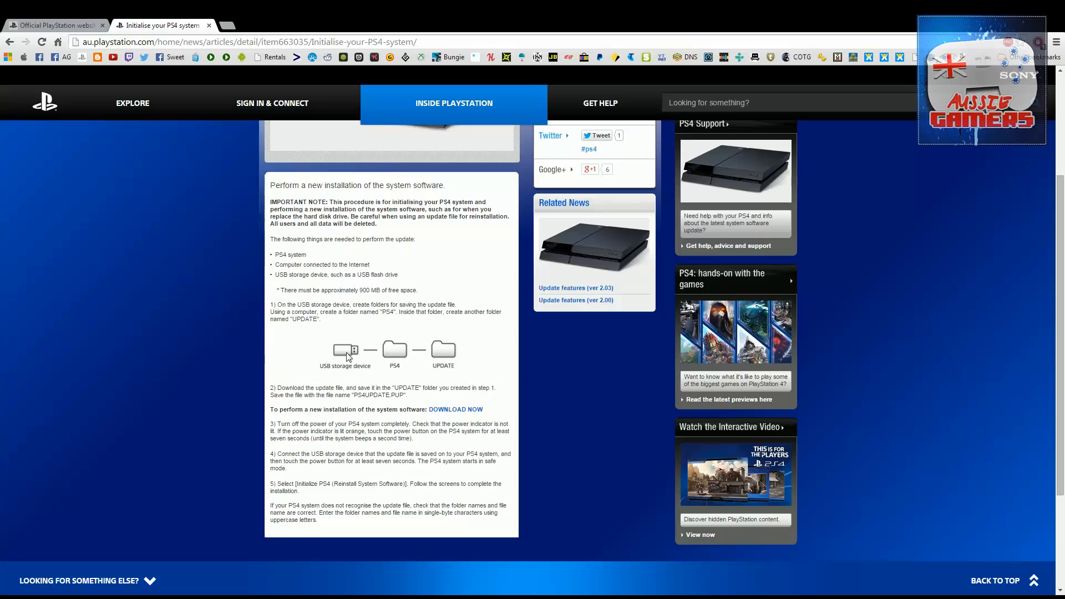
{"action": "mouse_move", "coordinate": [405, 357]}
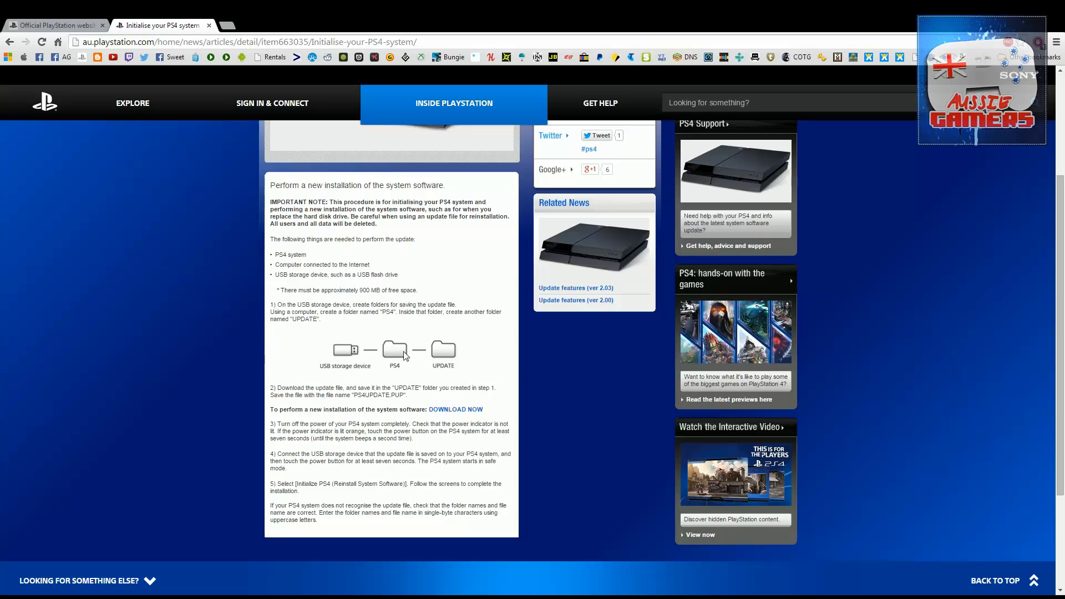
{"action": "mouse_move", "coordinate": [391, 374]}
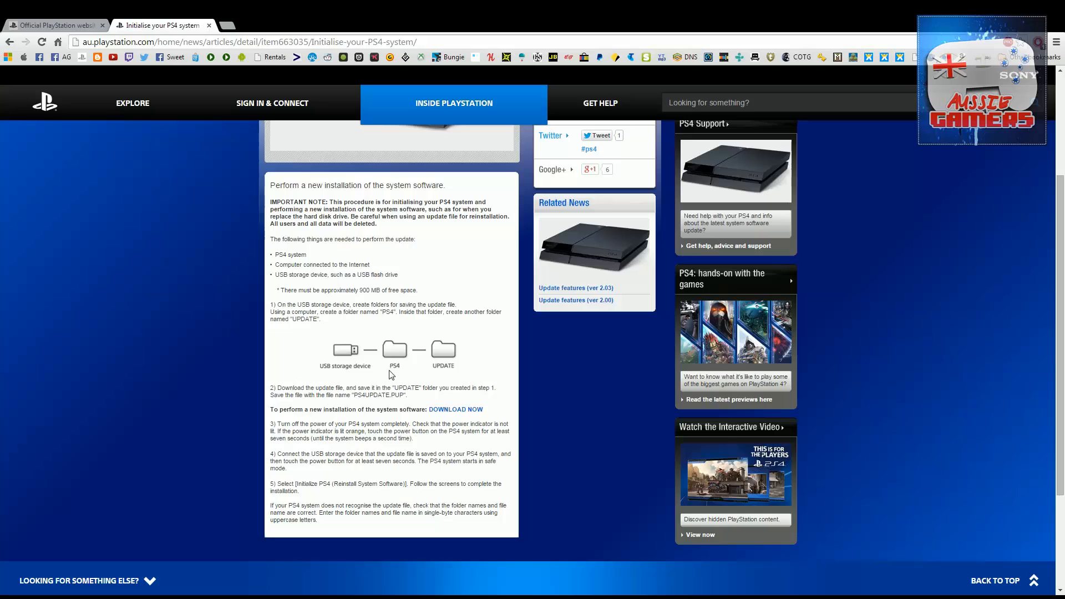
{"action": "mouse_move", "coordinate": [426, 378]}
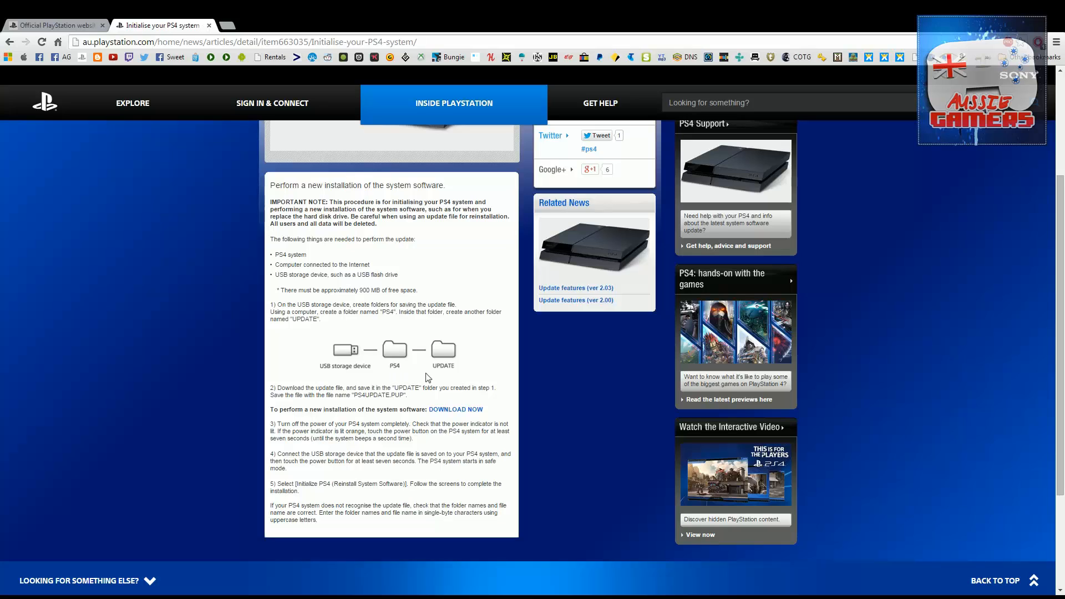
{"action": "mouse_move", "coordinate": [375, 418]}
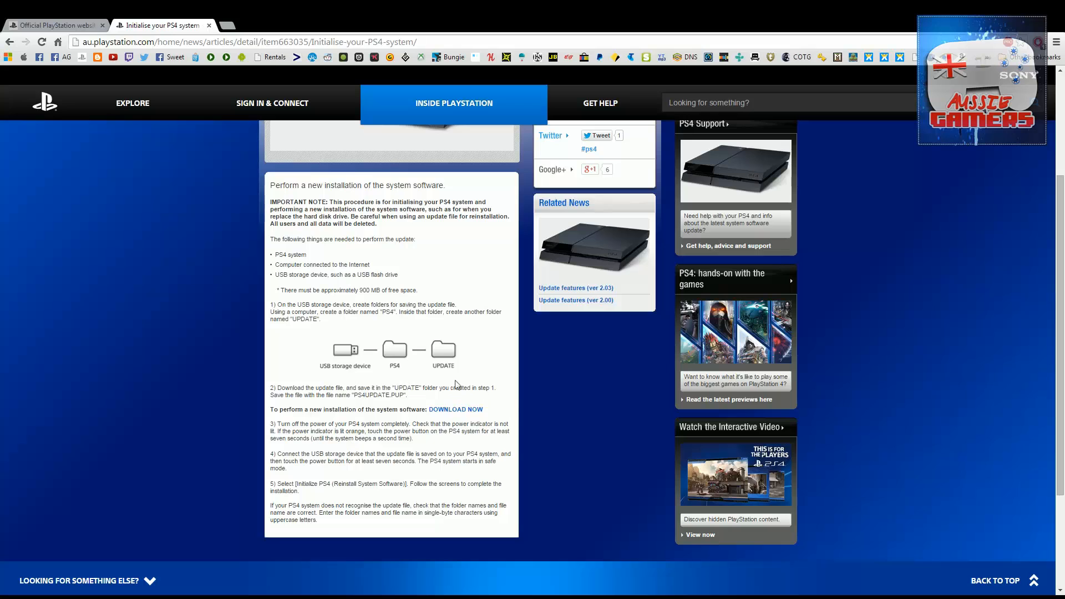
- On the USB drive, open PS4\UPDATE and select the PS4UPDATE.PUP file
{"action": "left_click", "coordinate": [456, 409]}
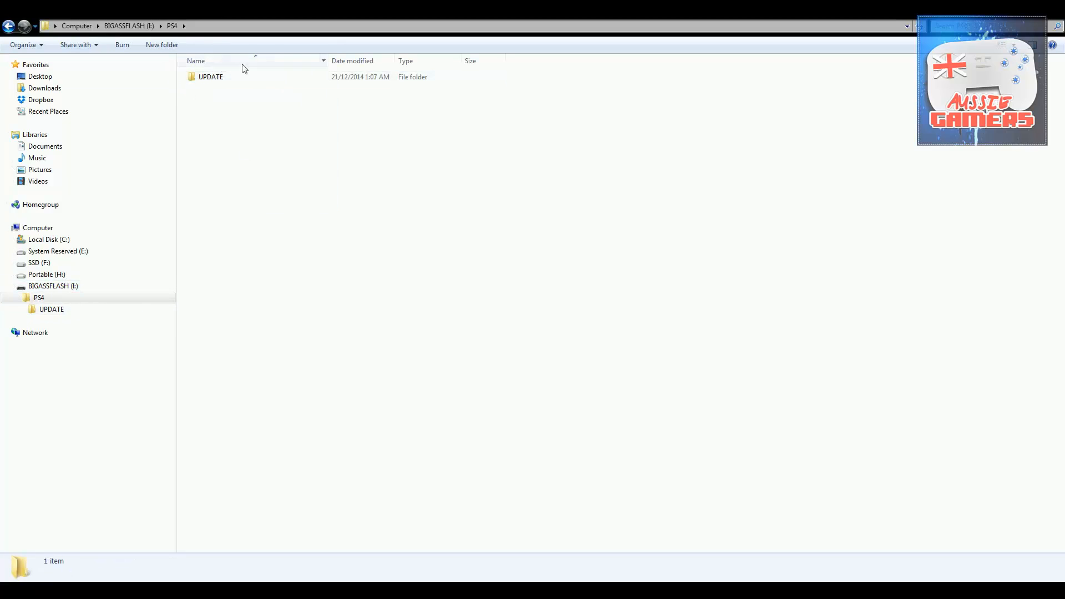
{"action": "double_click", "coordinate": [211, 77]}
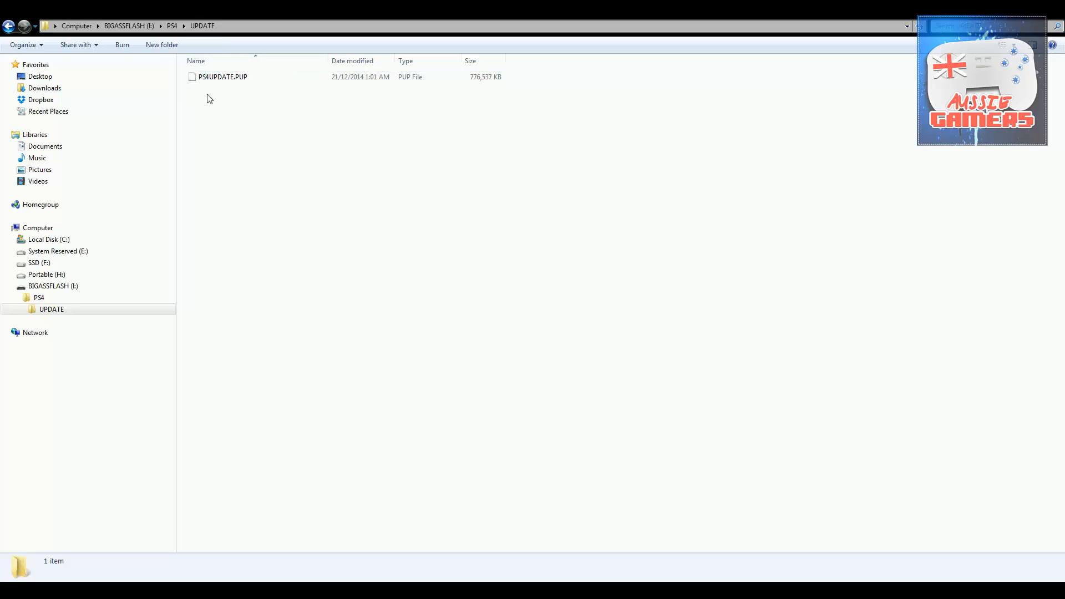
{"action": "mouse_move", "coordinate": [518, 85]}
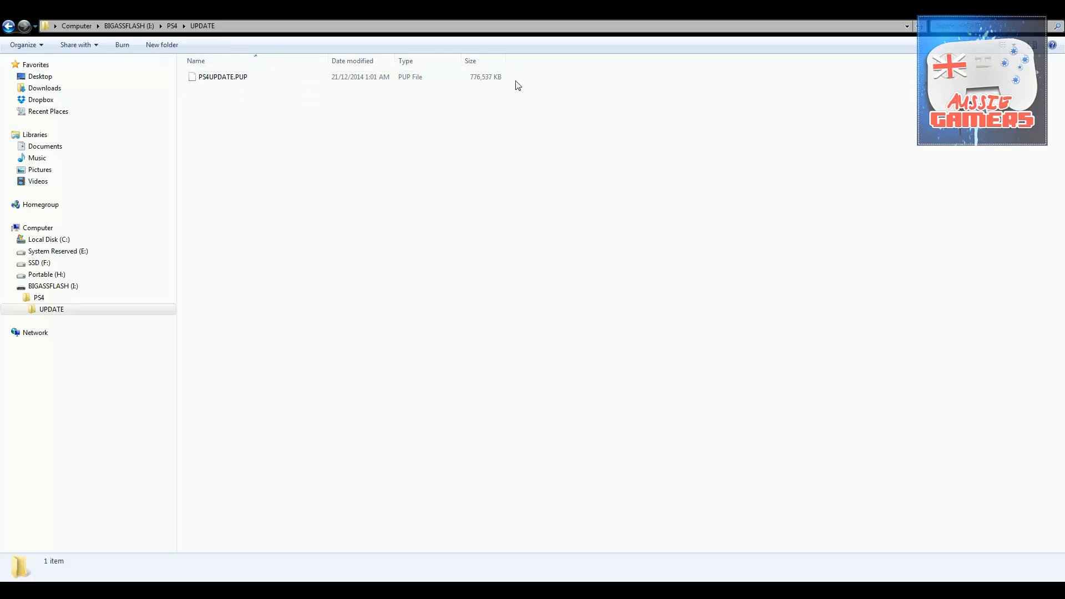
{"action": "left_click", "coordinate": [223, 76]}
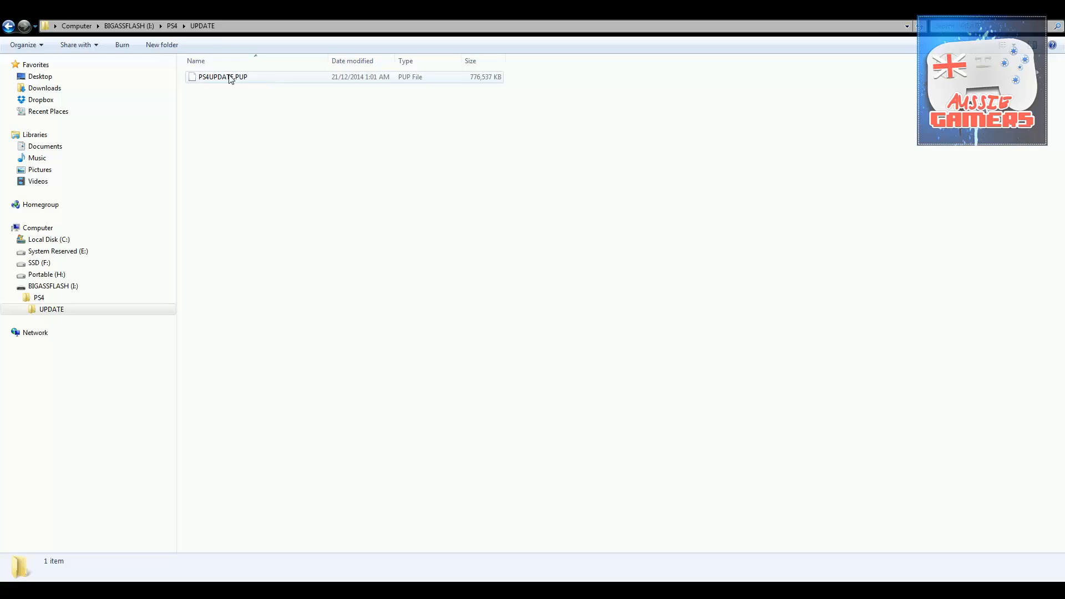